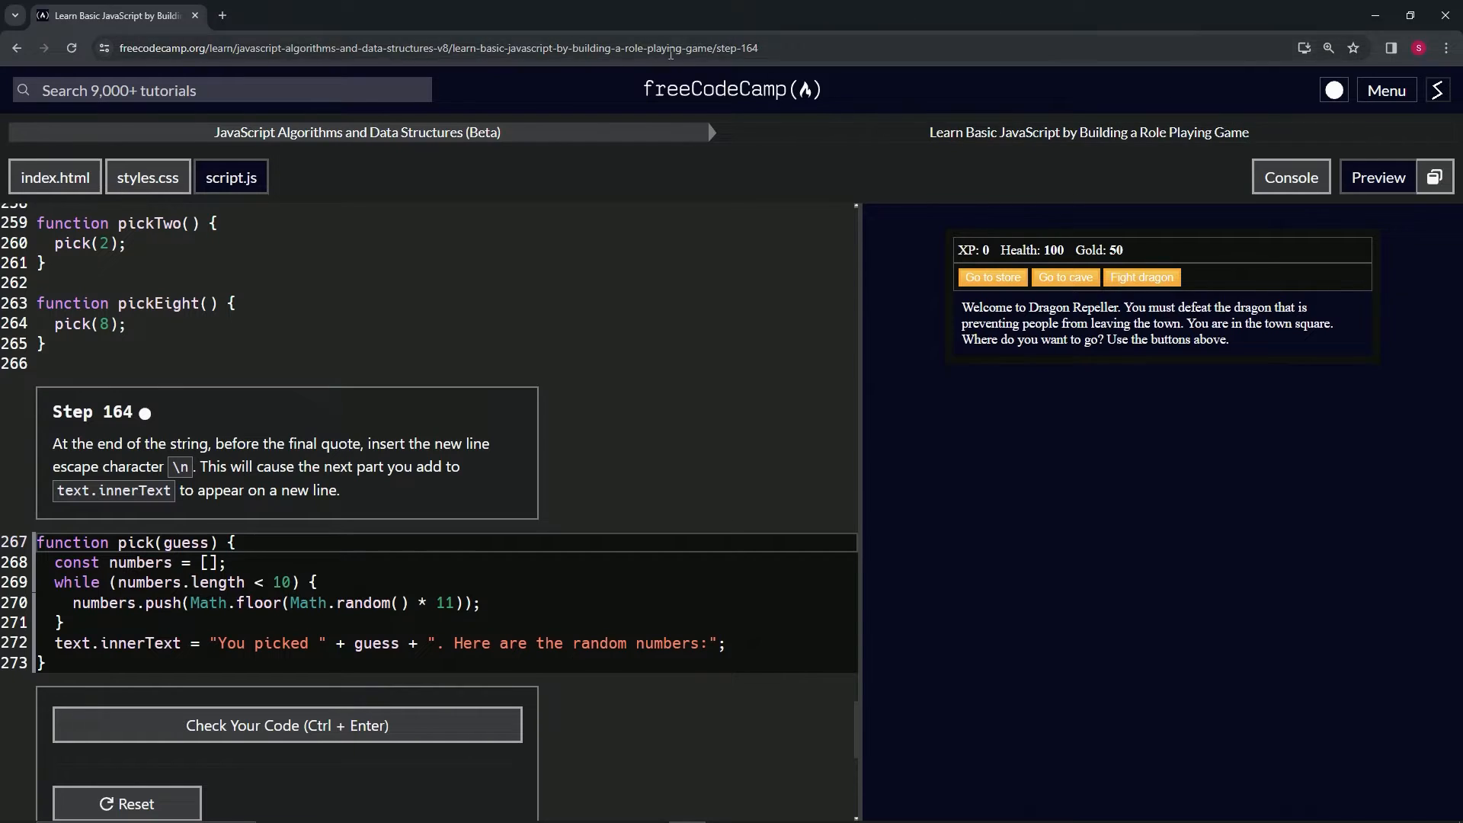
pyautogui.moveTo(265, 132)
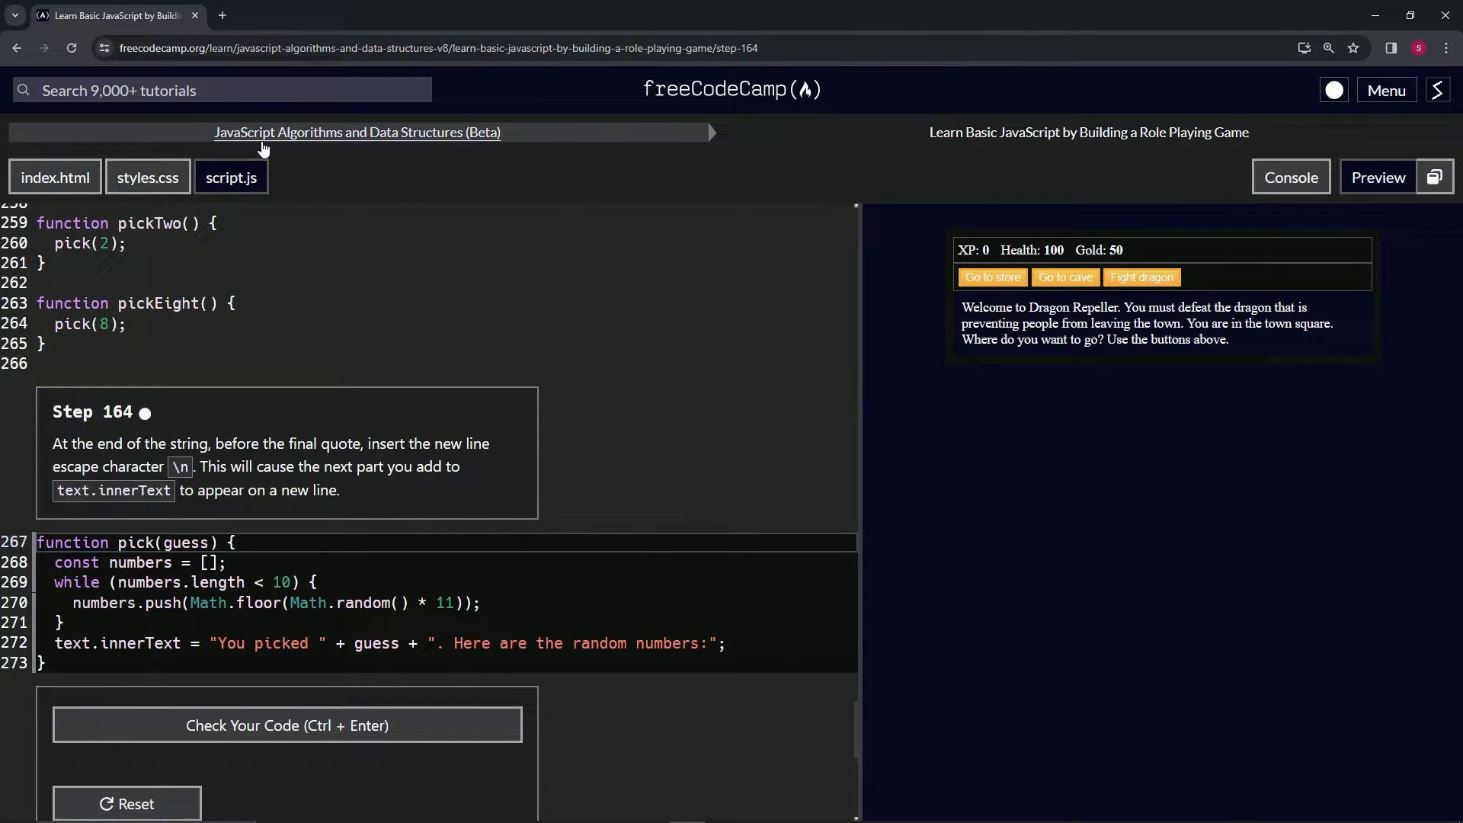
pyautogui.moveTo(919, 167)
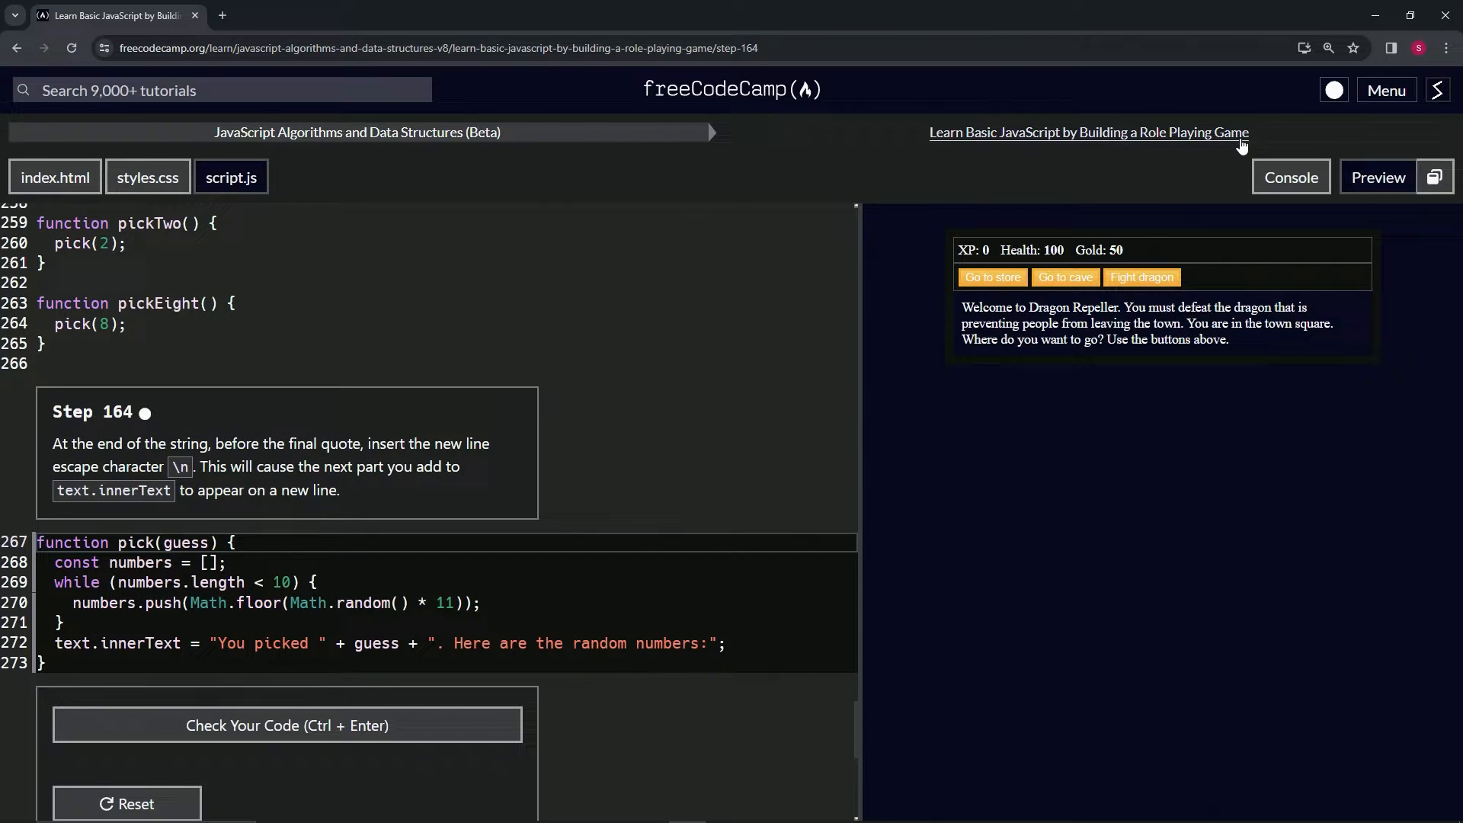
pyautogui.moveTo(121, 433)
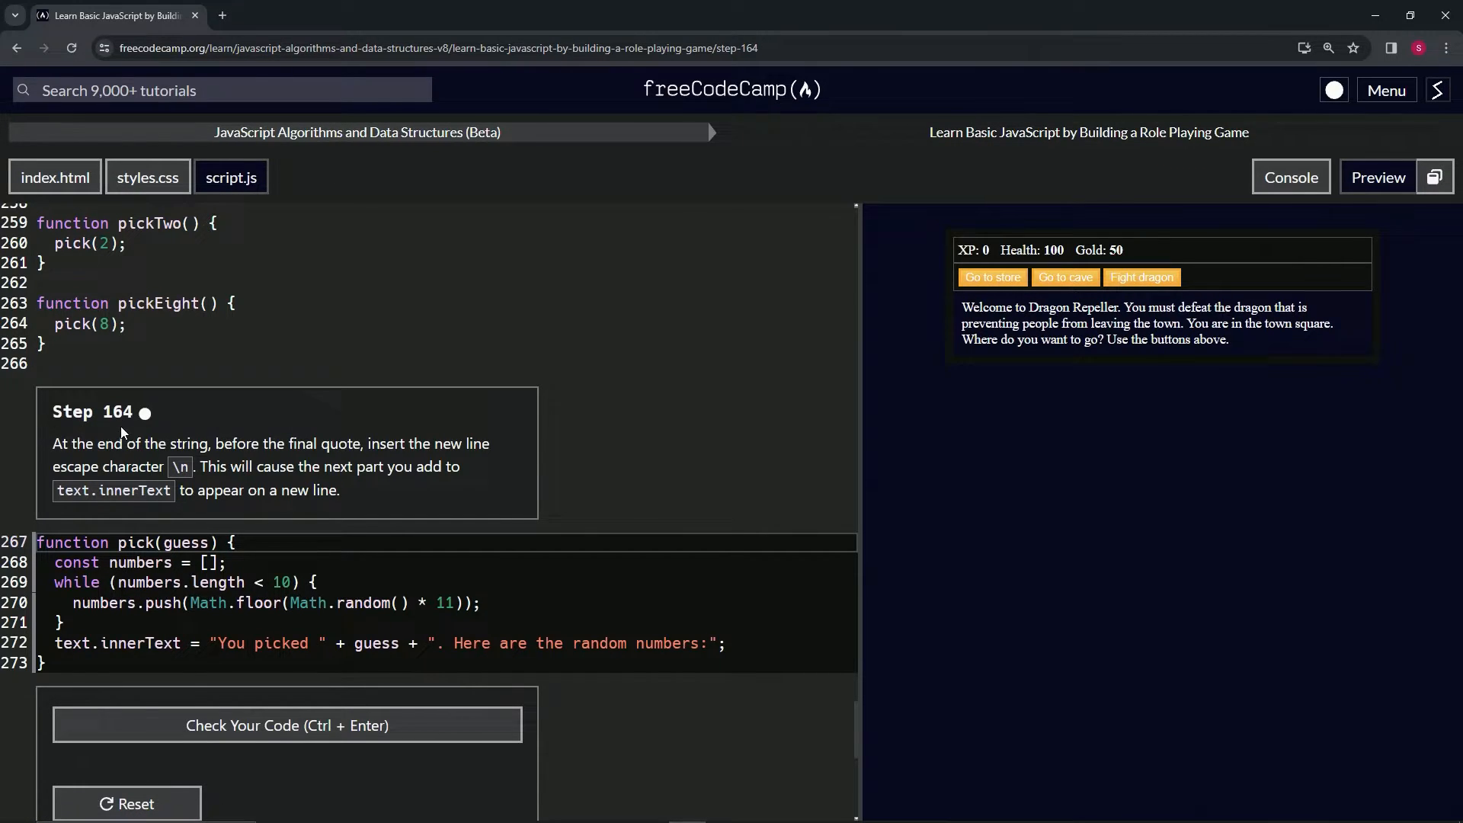
pyautogui.moveTo(46, 437)
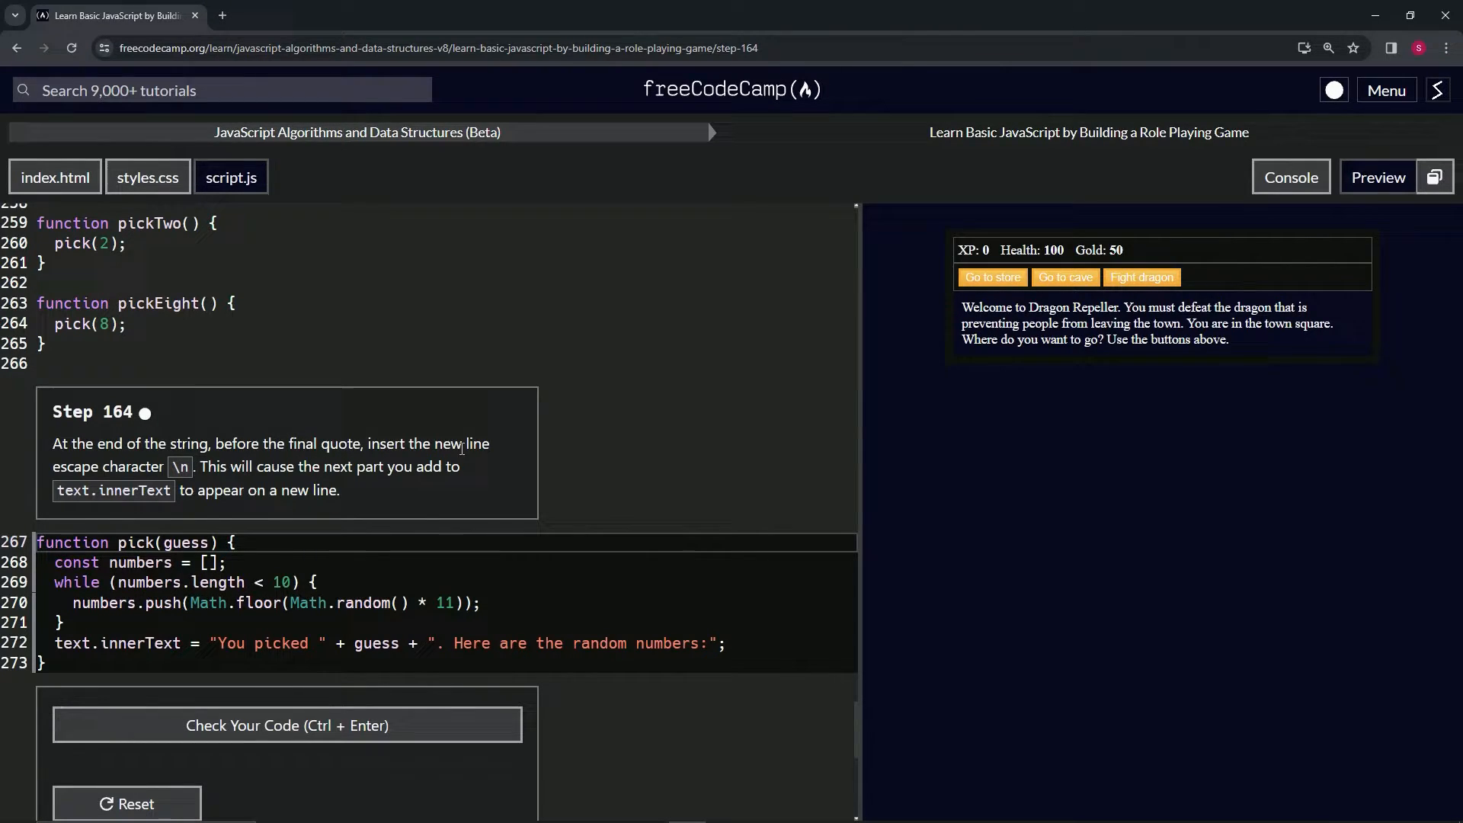
pyautogui.moveTo(187, 471)
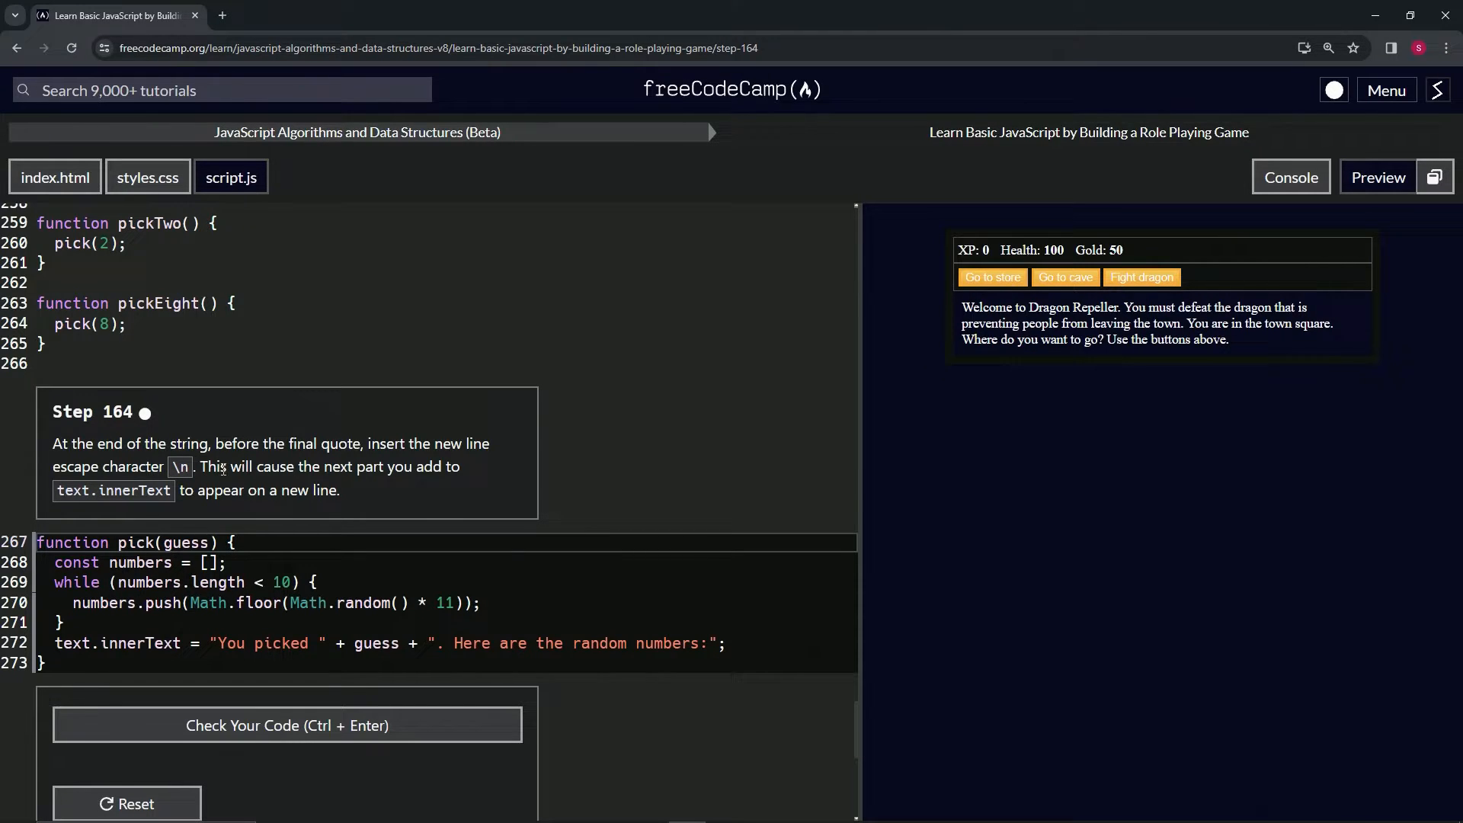
pyautogui.moveTo(399, 483)
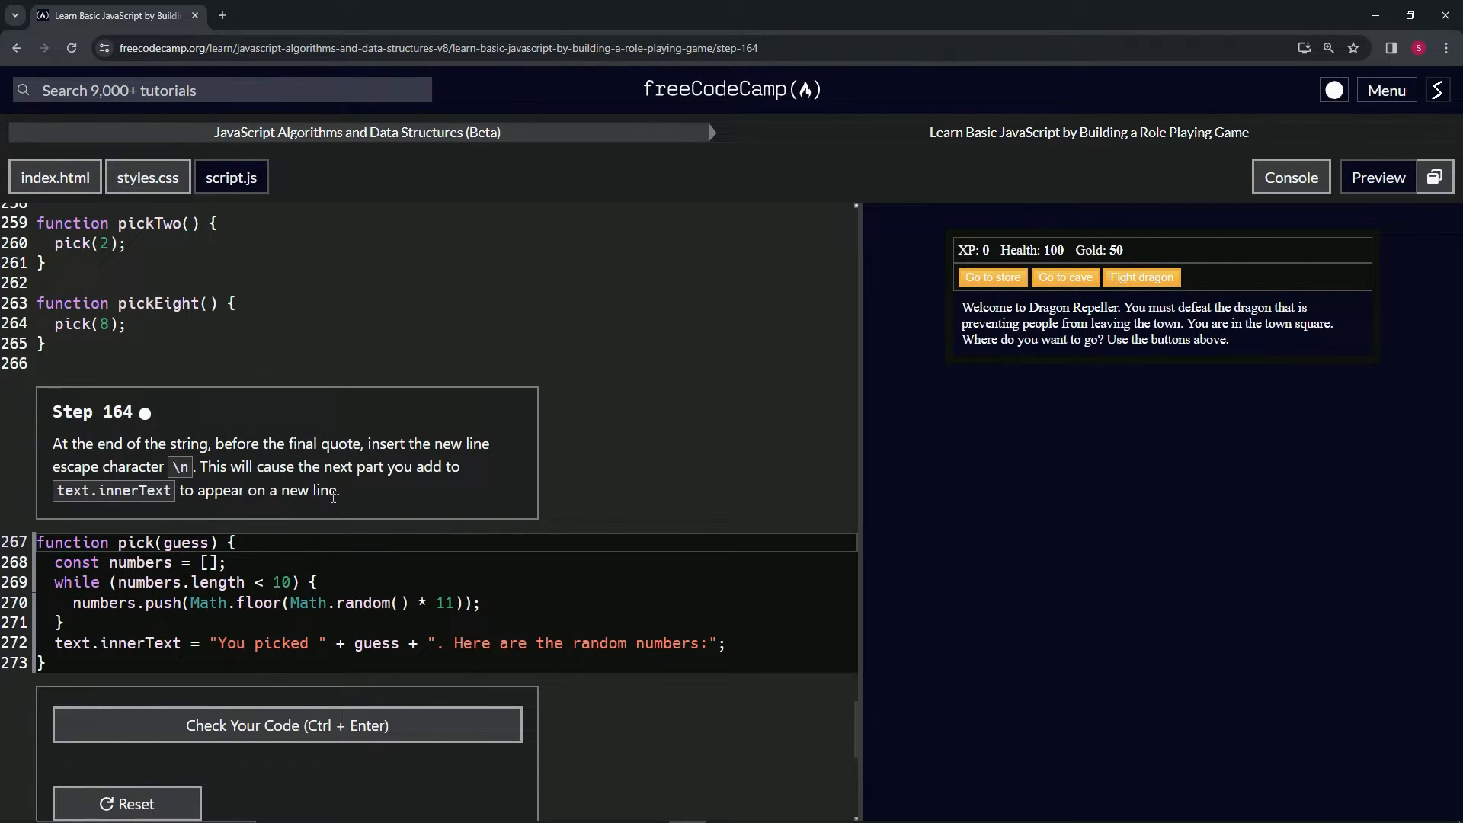
pyautogui.moveTo(434, 520)
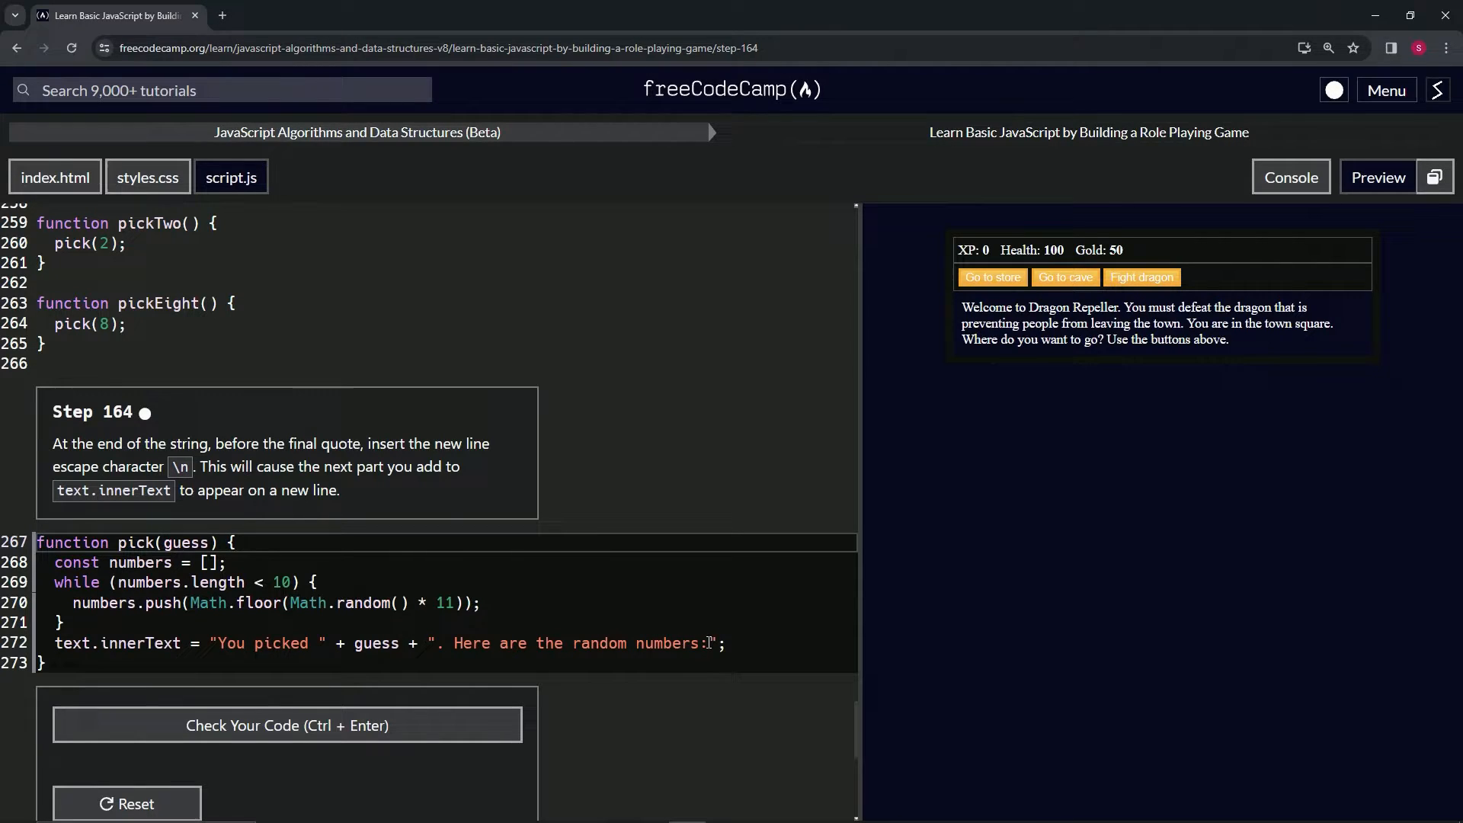
# Split pick()'s string onto a new line with stray text 'sfgsgfsgfsgfs', dropping its closing quote and semicolon.
pyautogui.press('Enter')
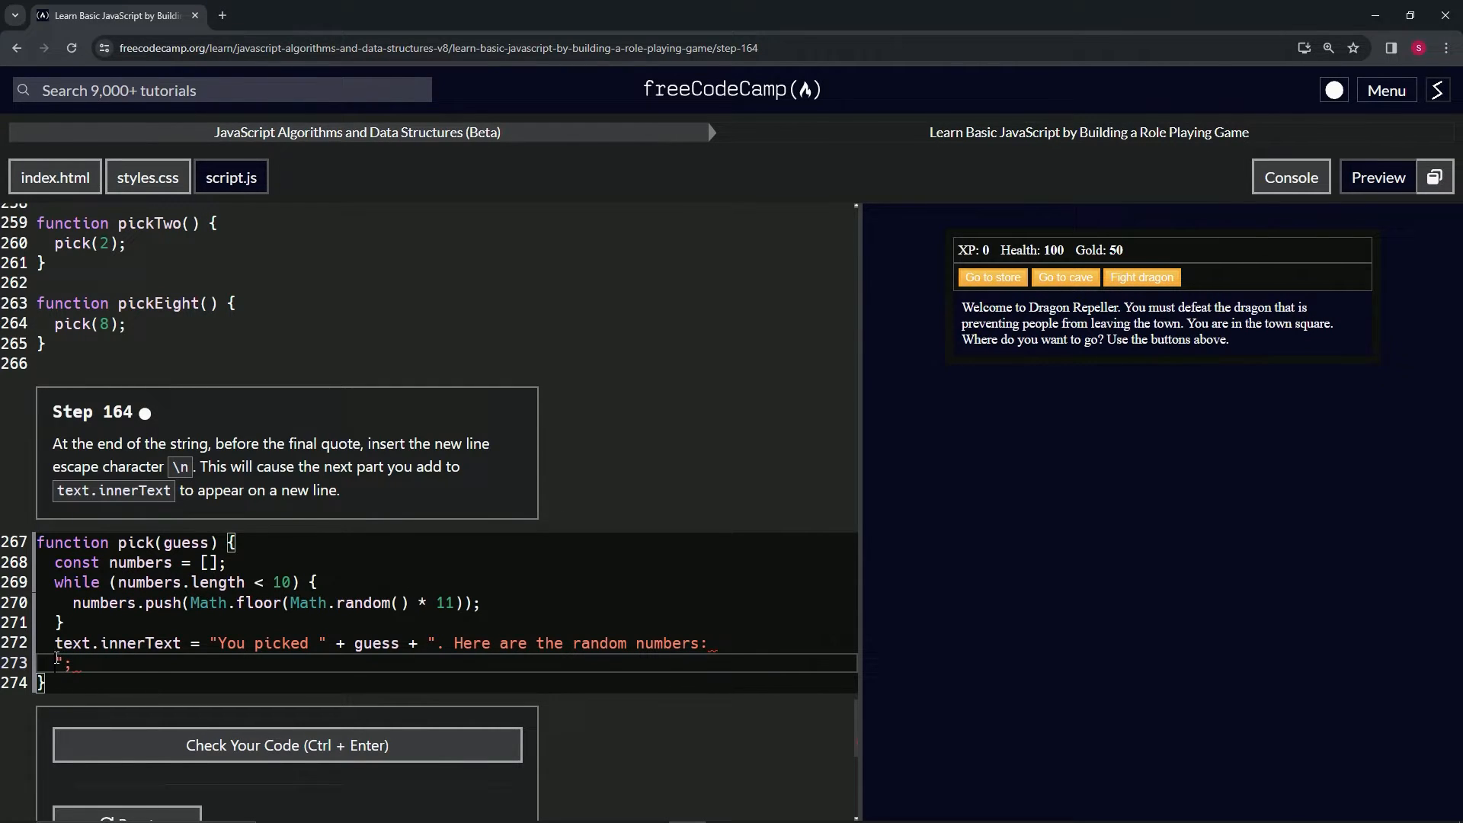
pyautogui.write('sfgsgfsgfsgfs')
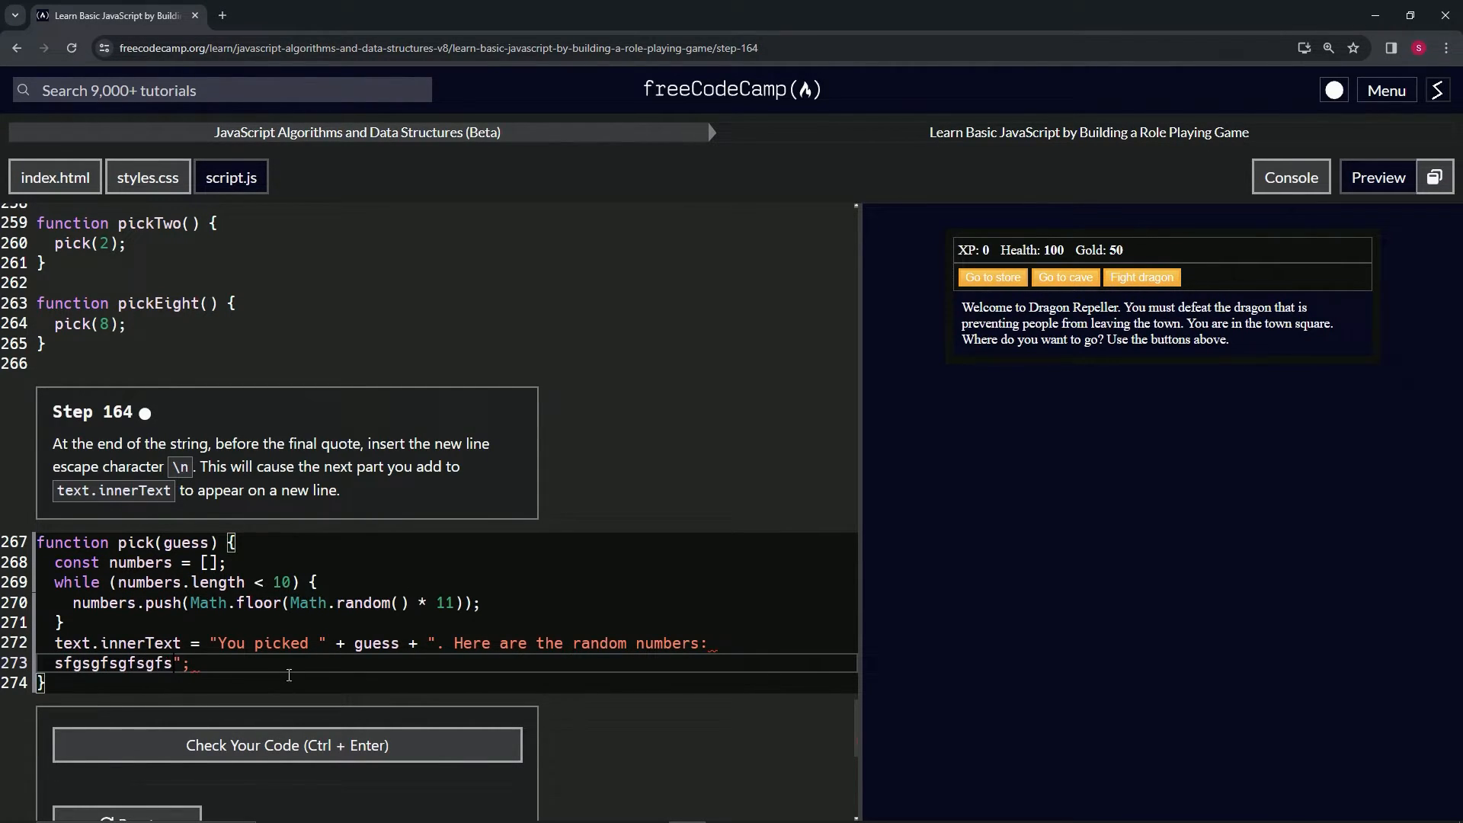
pyautogui.moveTo(641, 694)
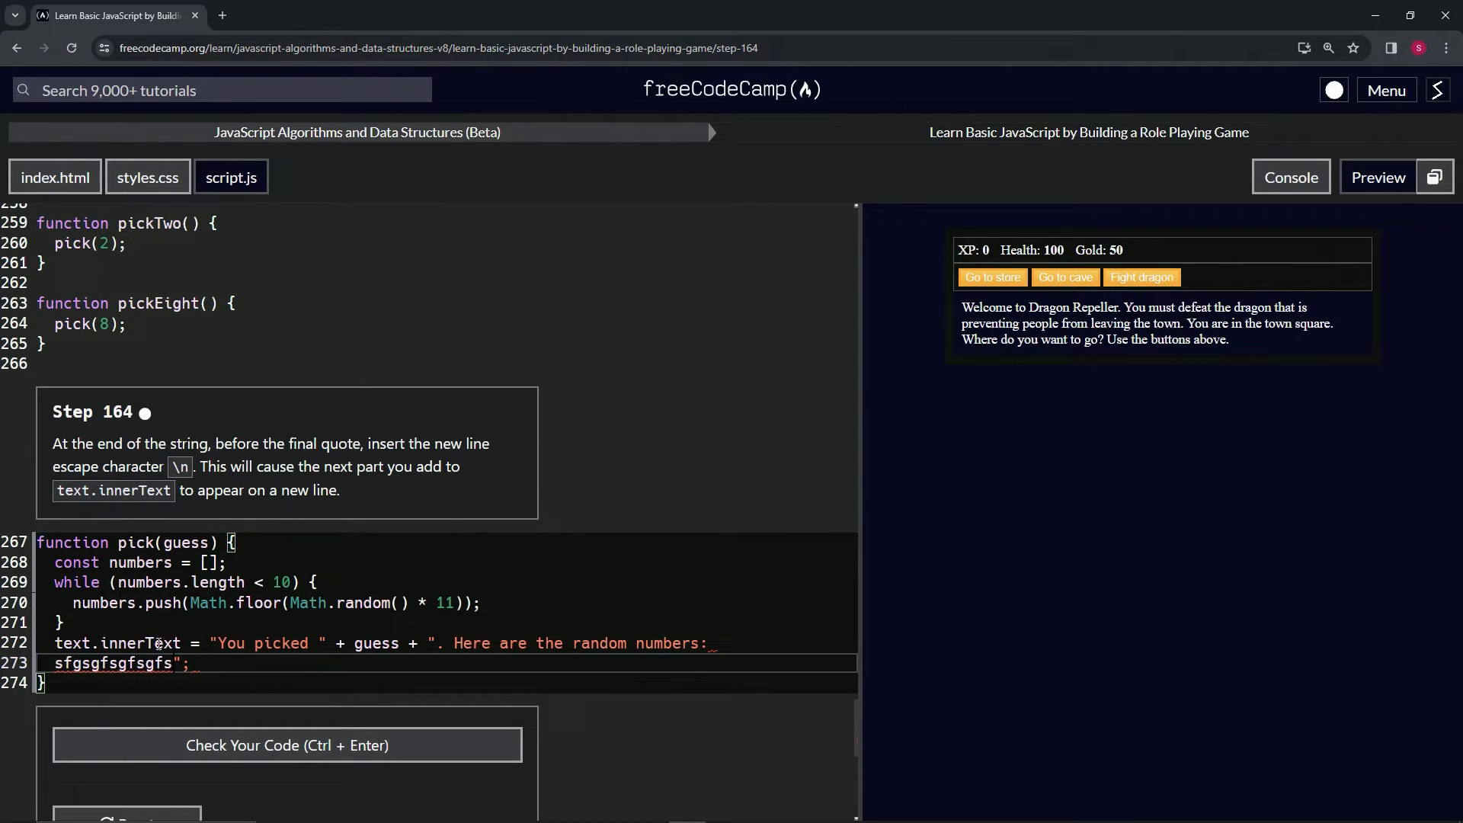
pyautogui.press('Backspace')
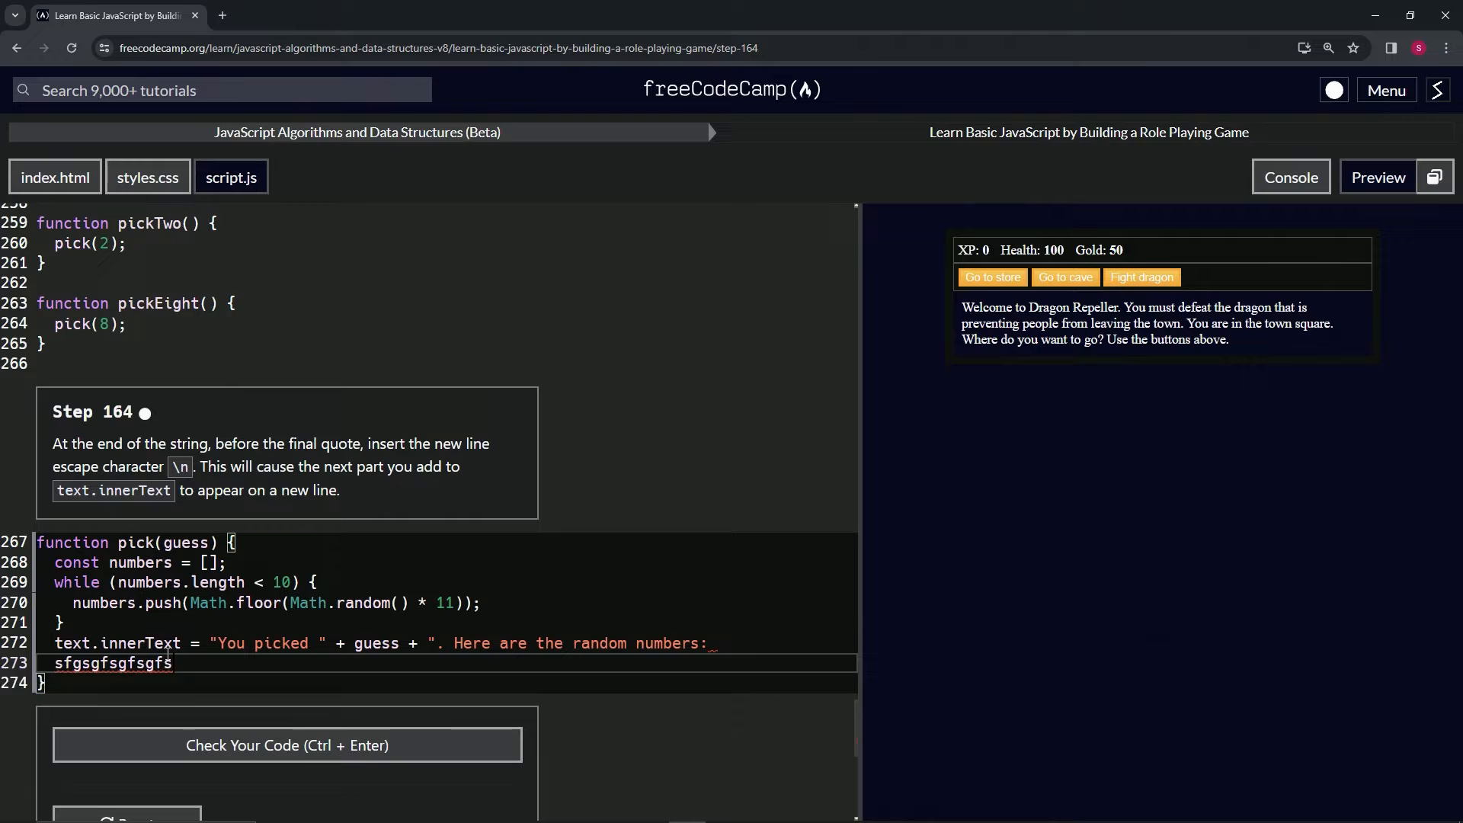
pyautogui.moveTo(180, 730)
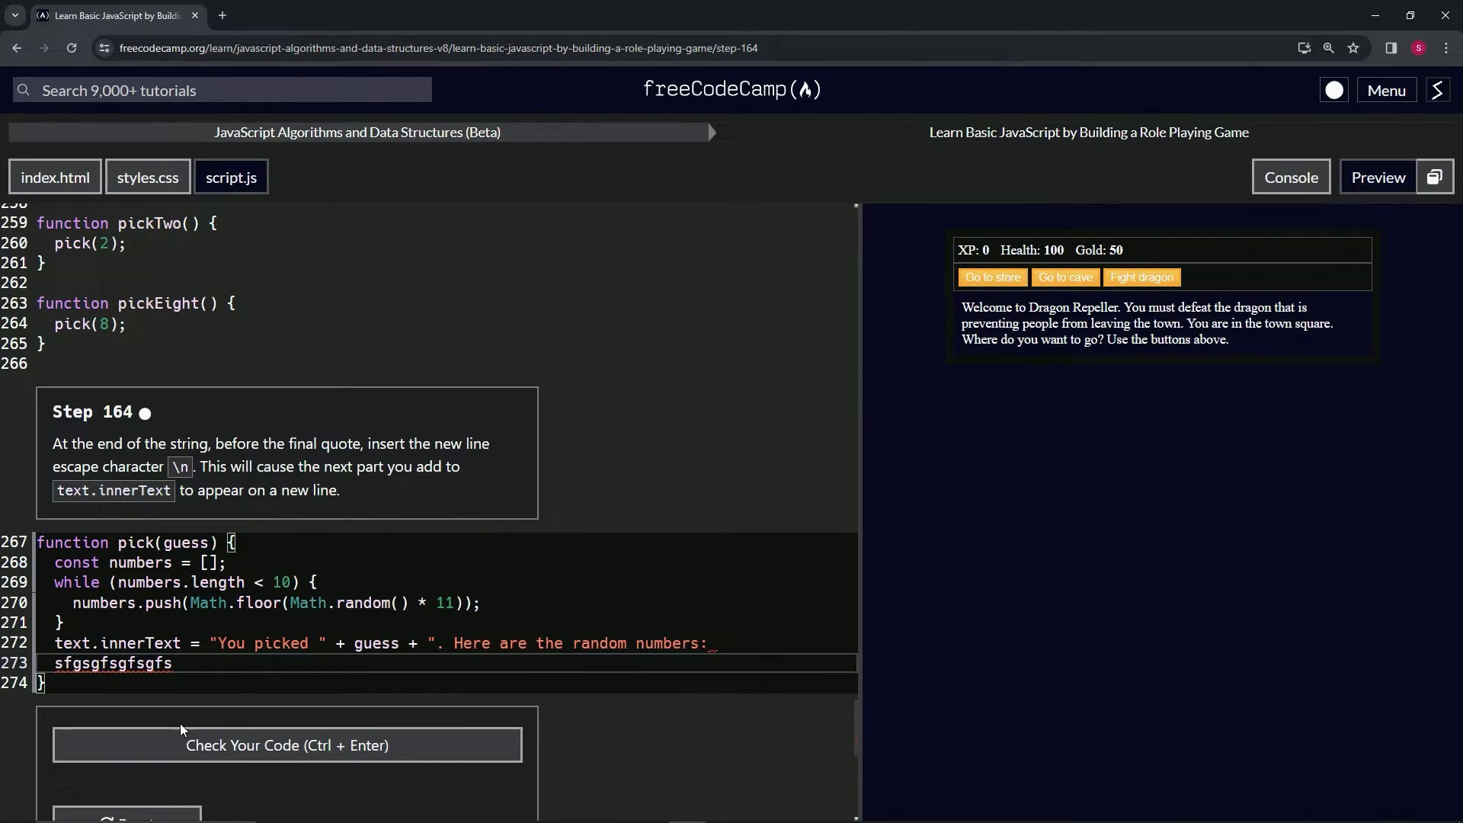
# Reset the lesson to its original code and add \n before the final quote on line 272.
pyautogui.click(126, 740)
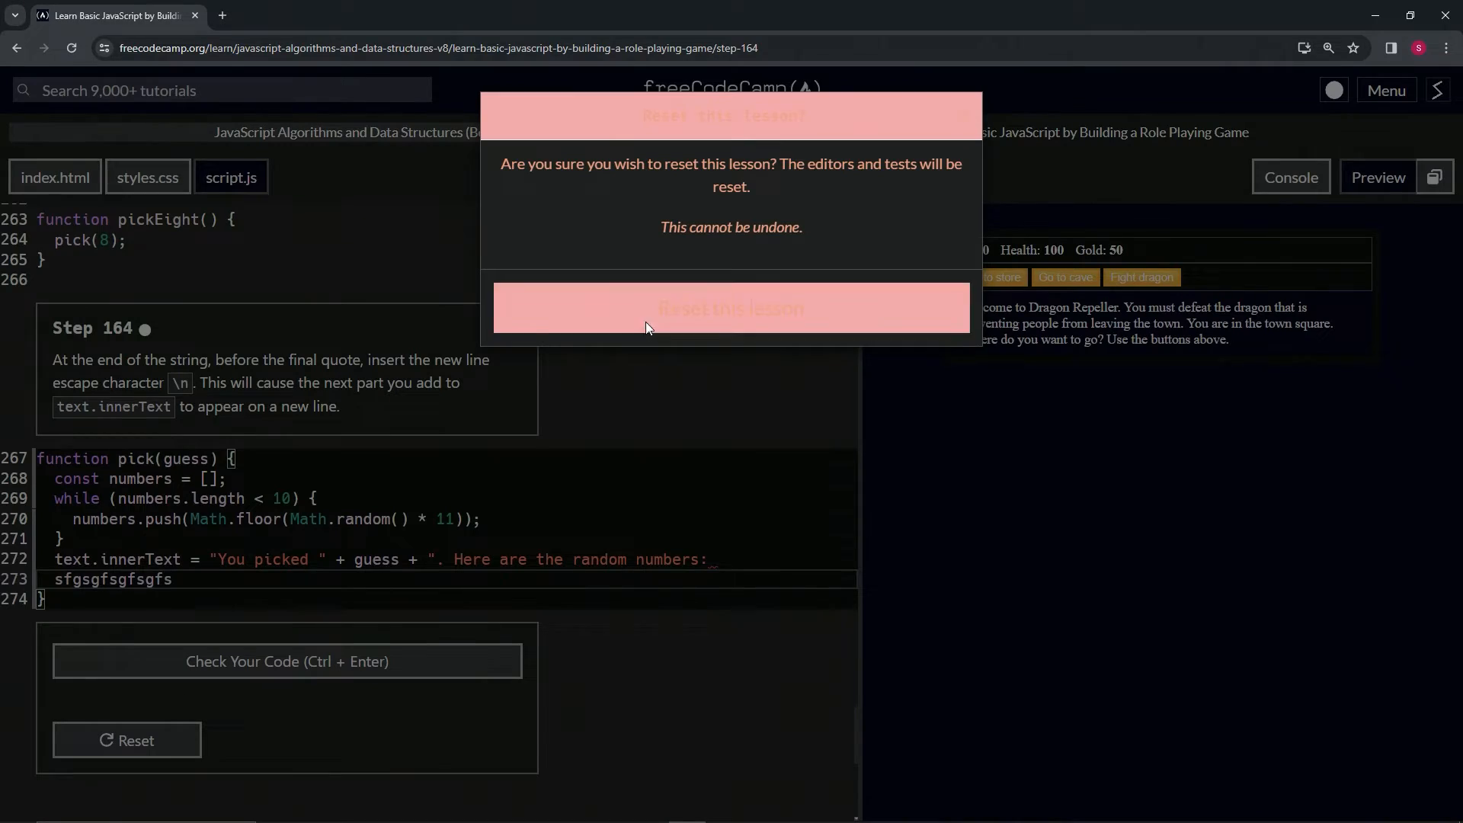
pyautogui.click(731, 308)
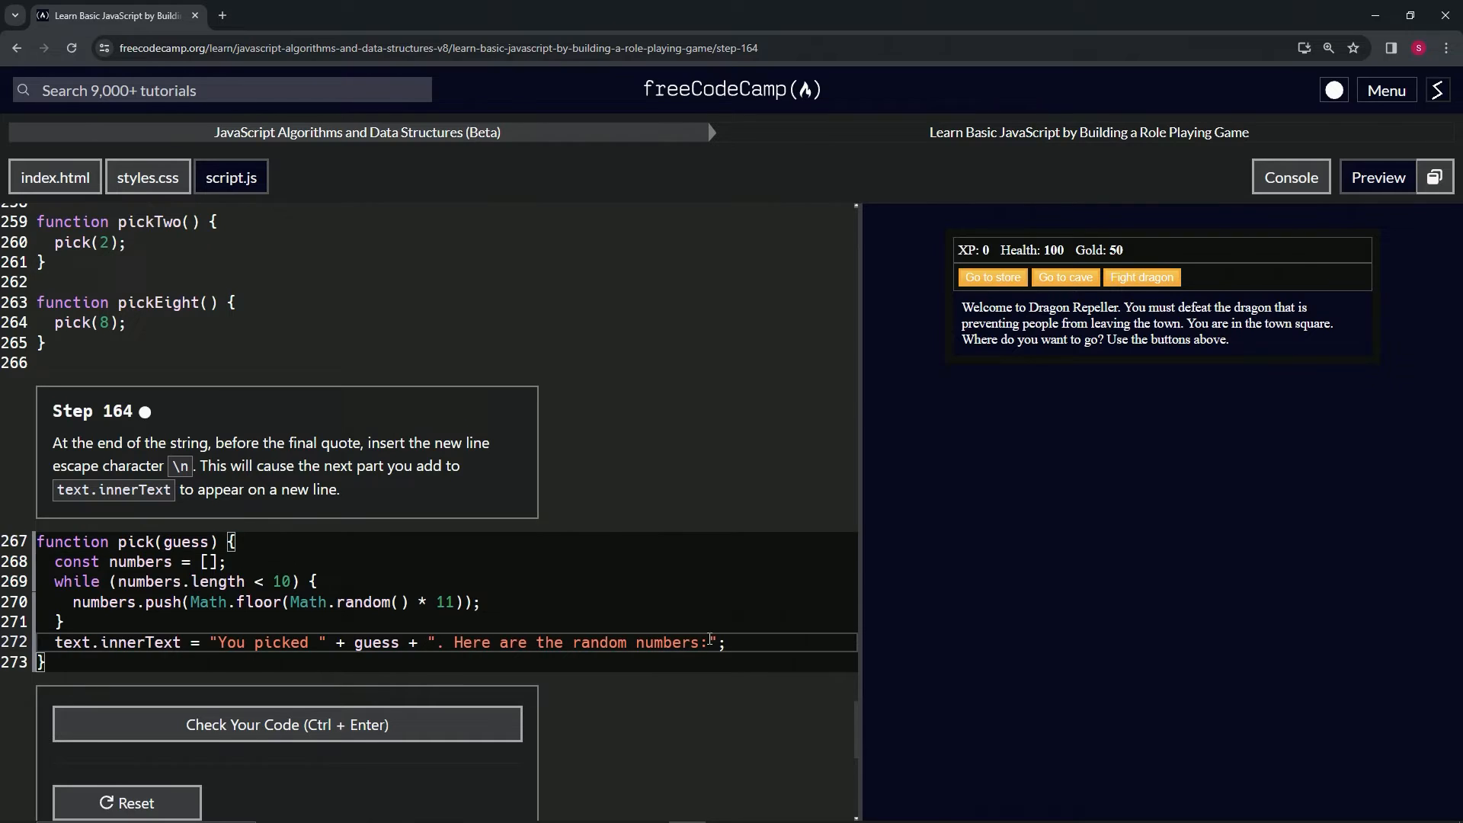
pyautogui.write('\\n')
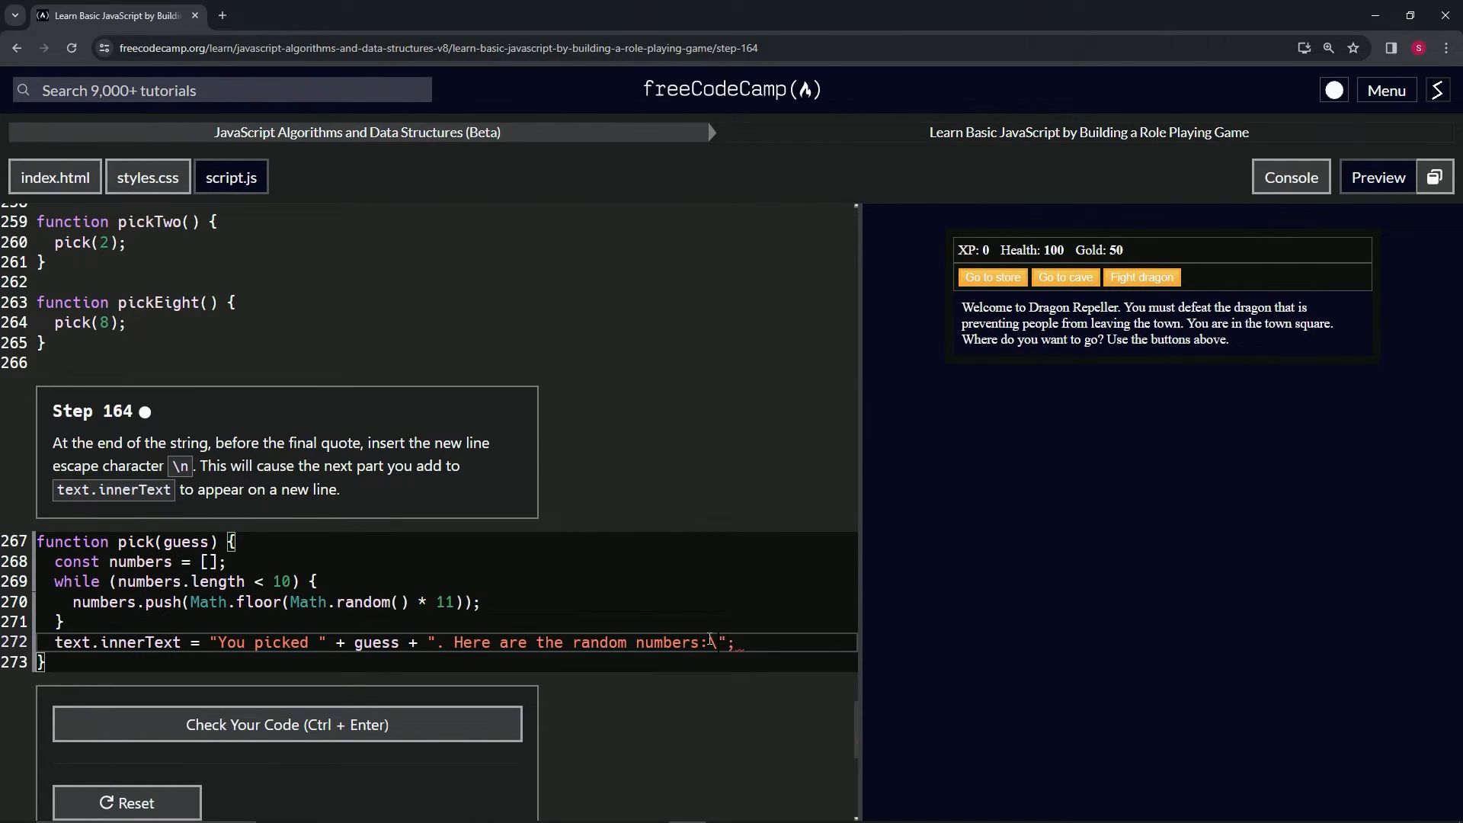
# Enter \n again, pass the tests, and submit to advance to step 165.
pyautogui.write('\\n')
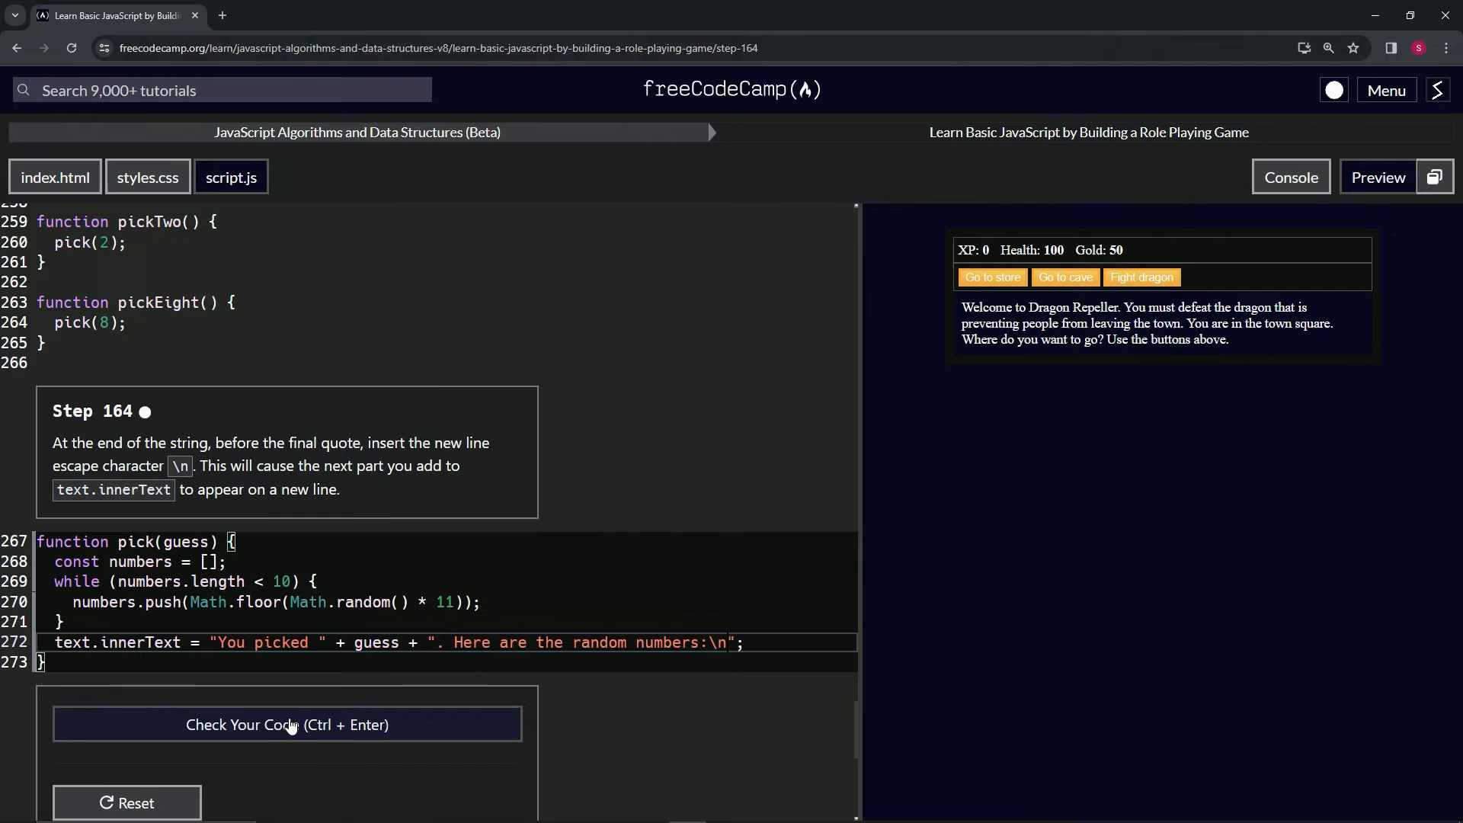
pyautogui.click(286, 725)
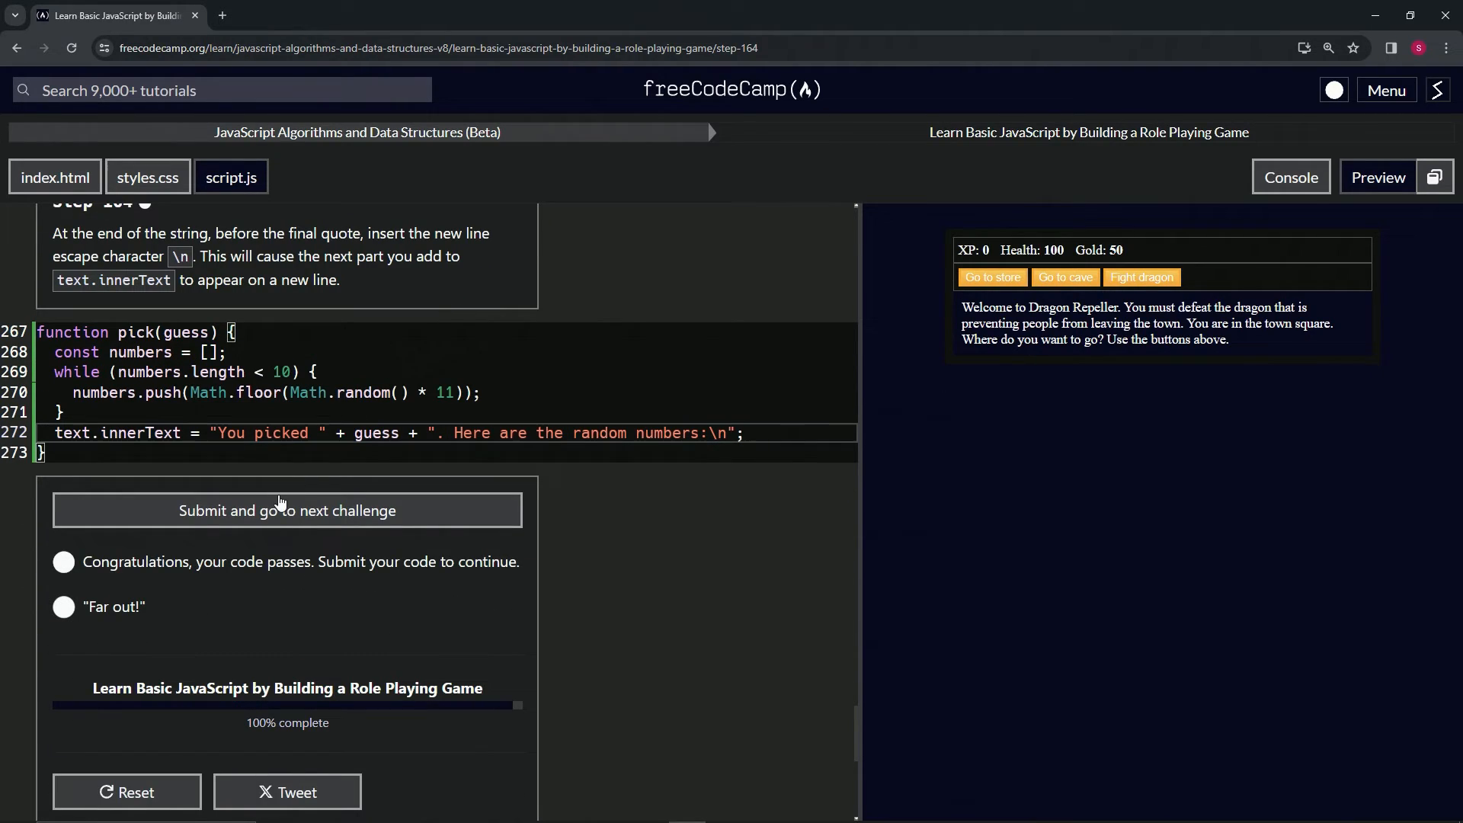
pyautogui.click(287, 511)
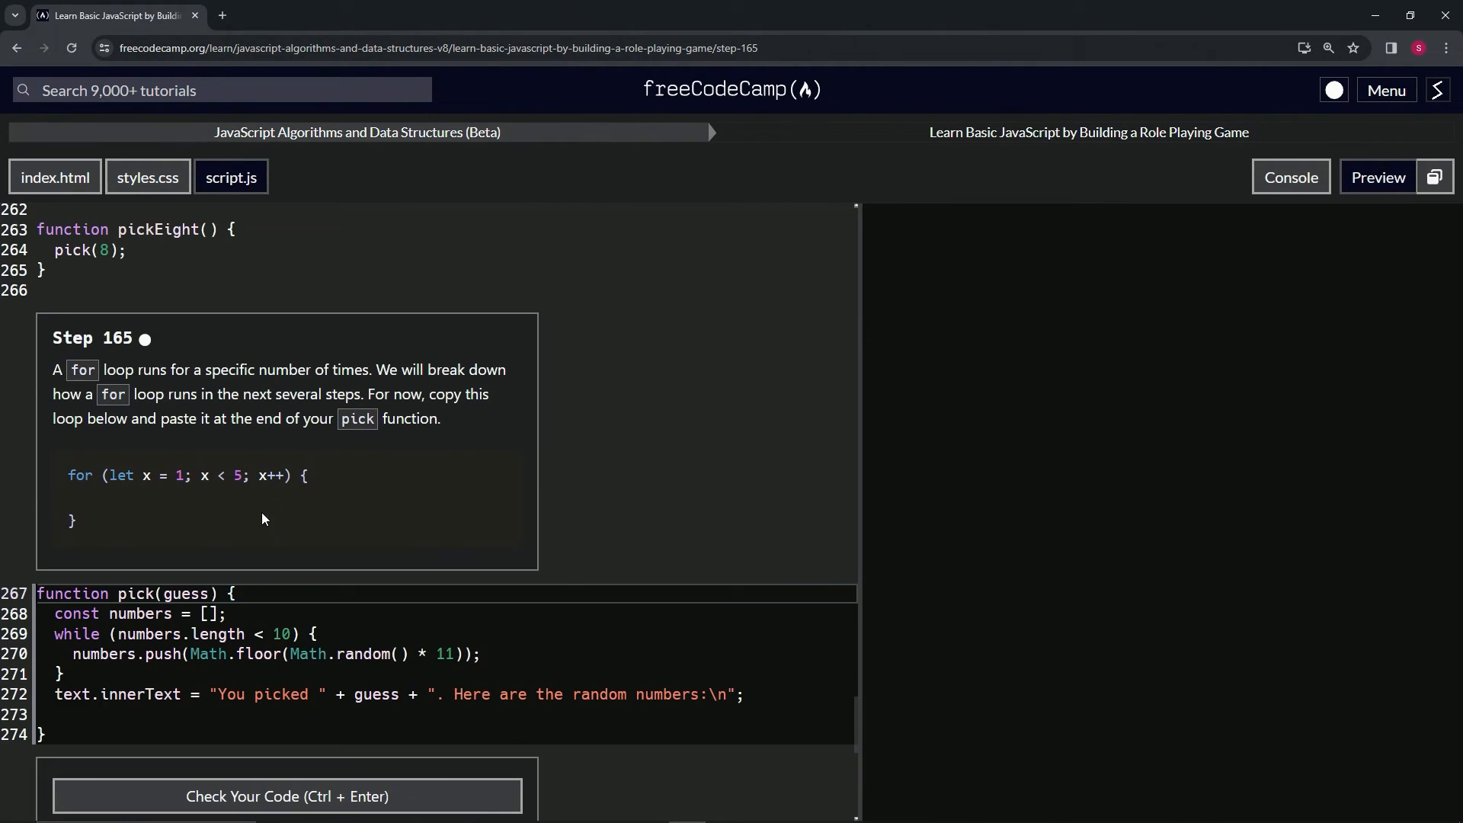